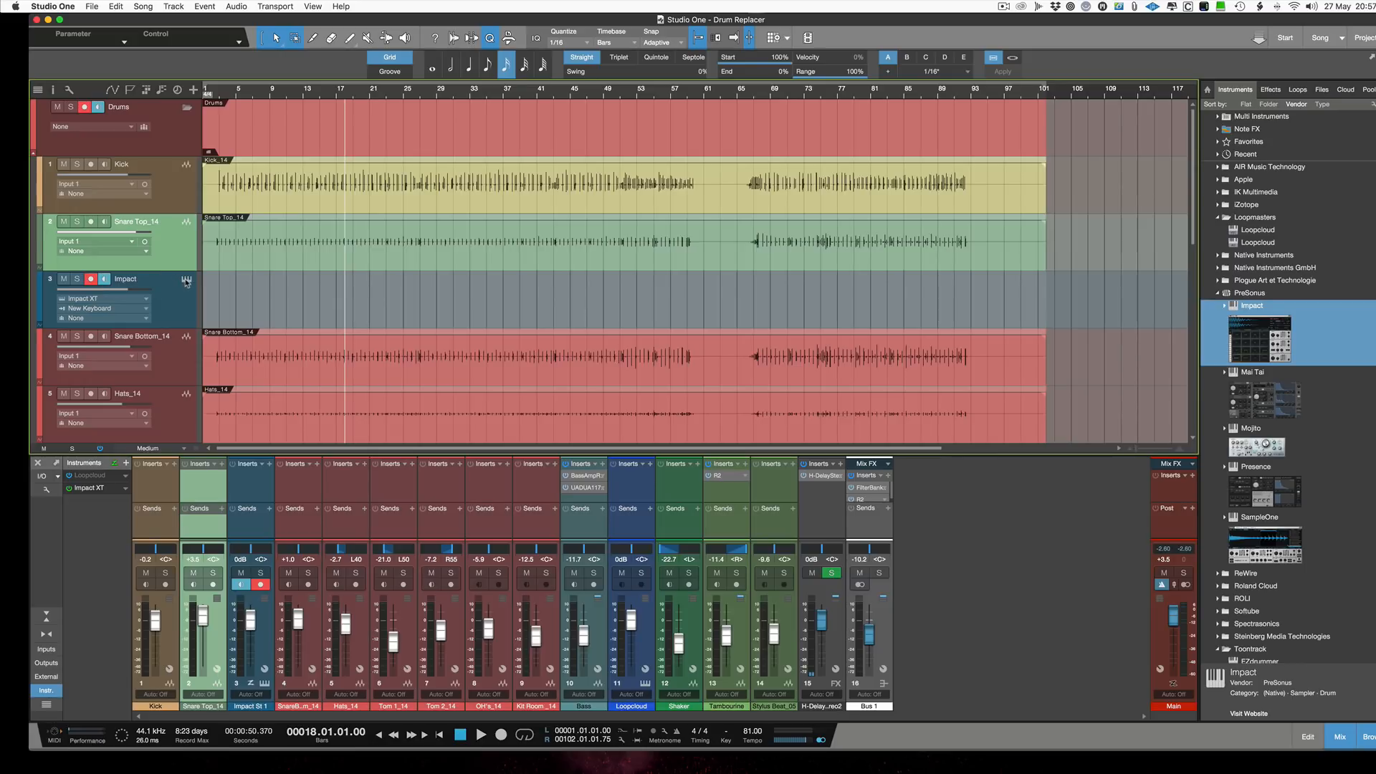
- In Impact XT, recolour the Kick pad yellow and close the sampler window
{"action": "left_click", "coordinate": [185, 282]}
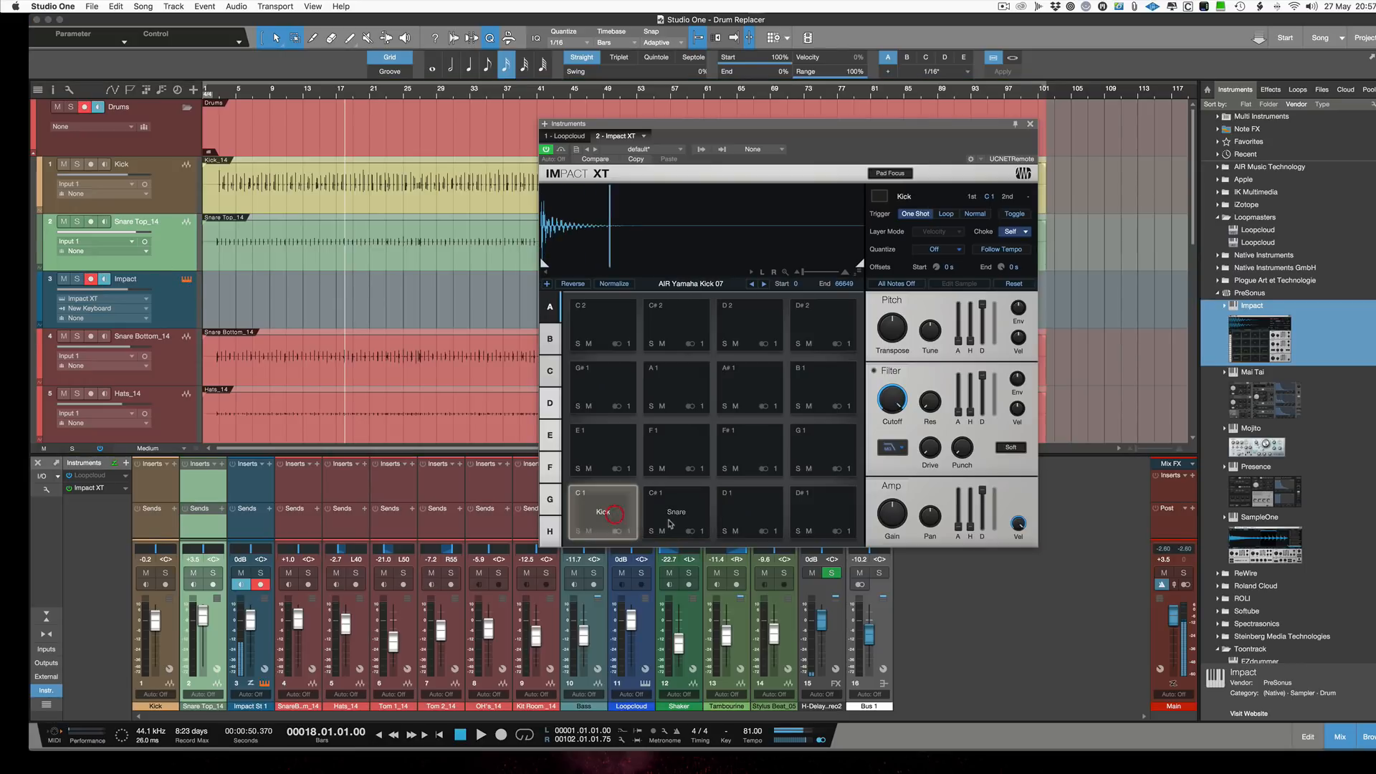
{"action": "left_click", "coordinate": [675, 512]}
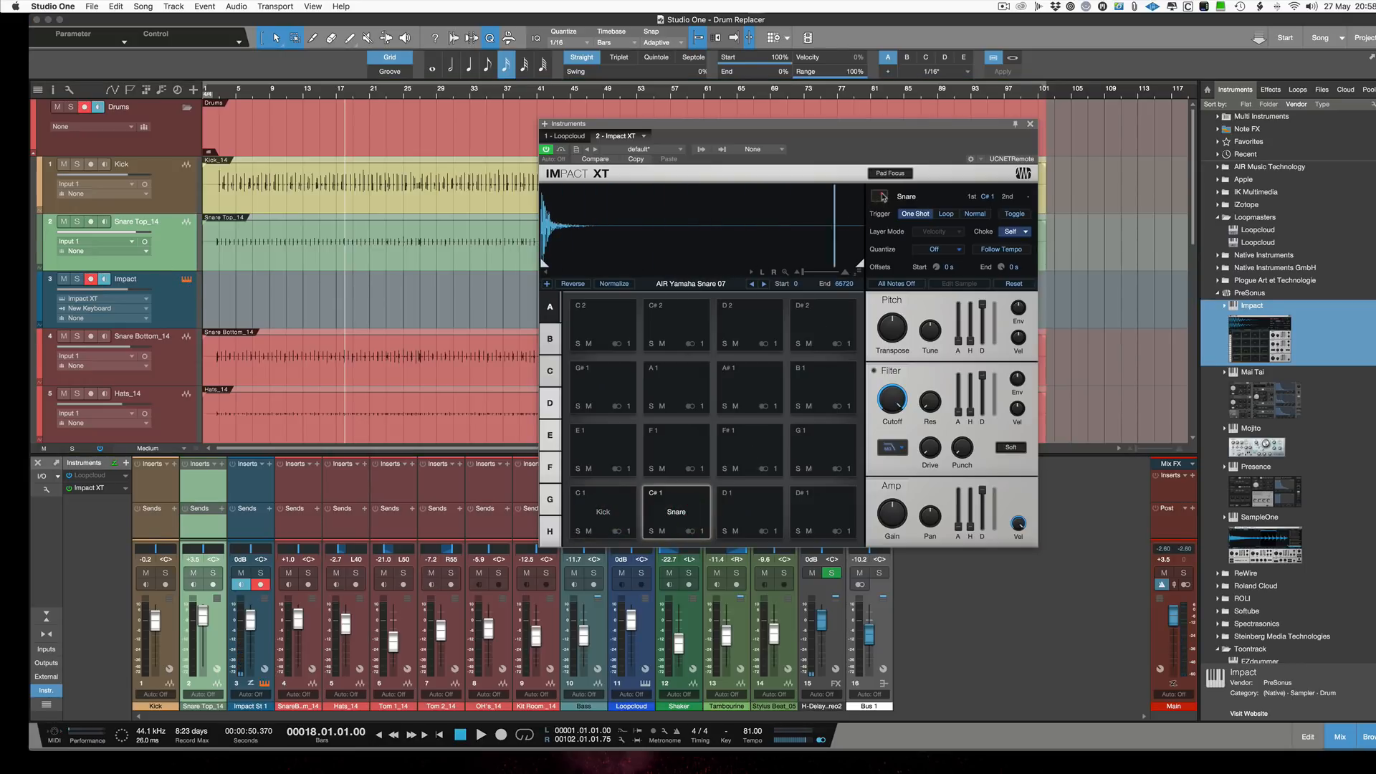
{"action": "left_click", "coordinate": [676, 512]}
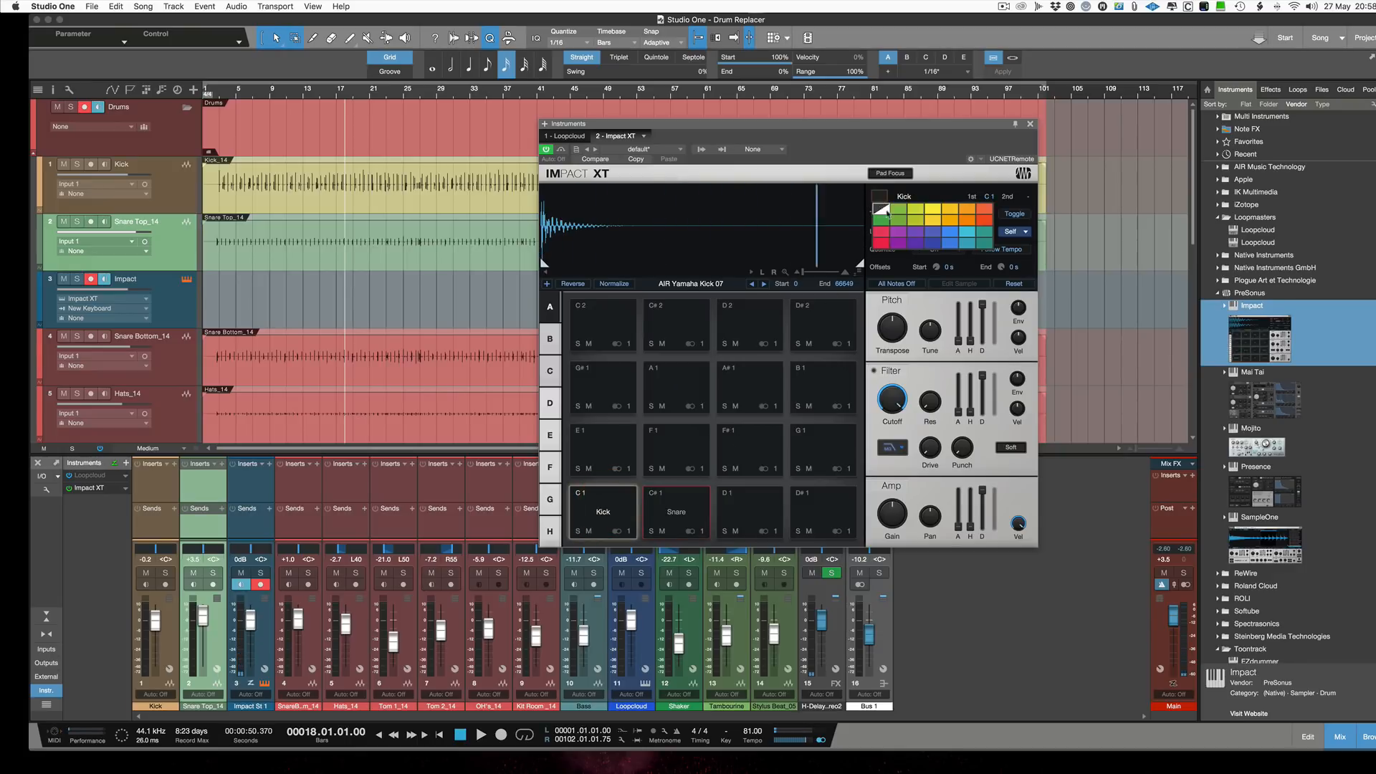
{"action": "left_click", "coordinate": [602, 512]}
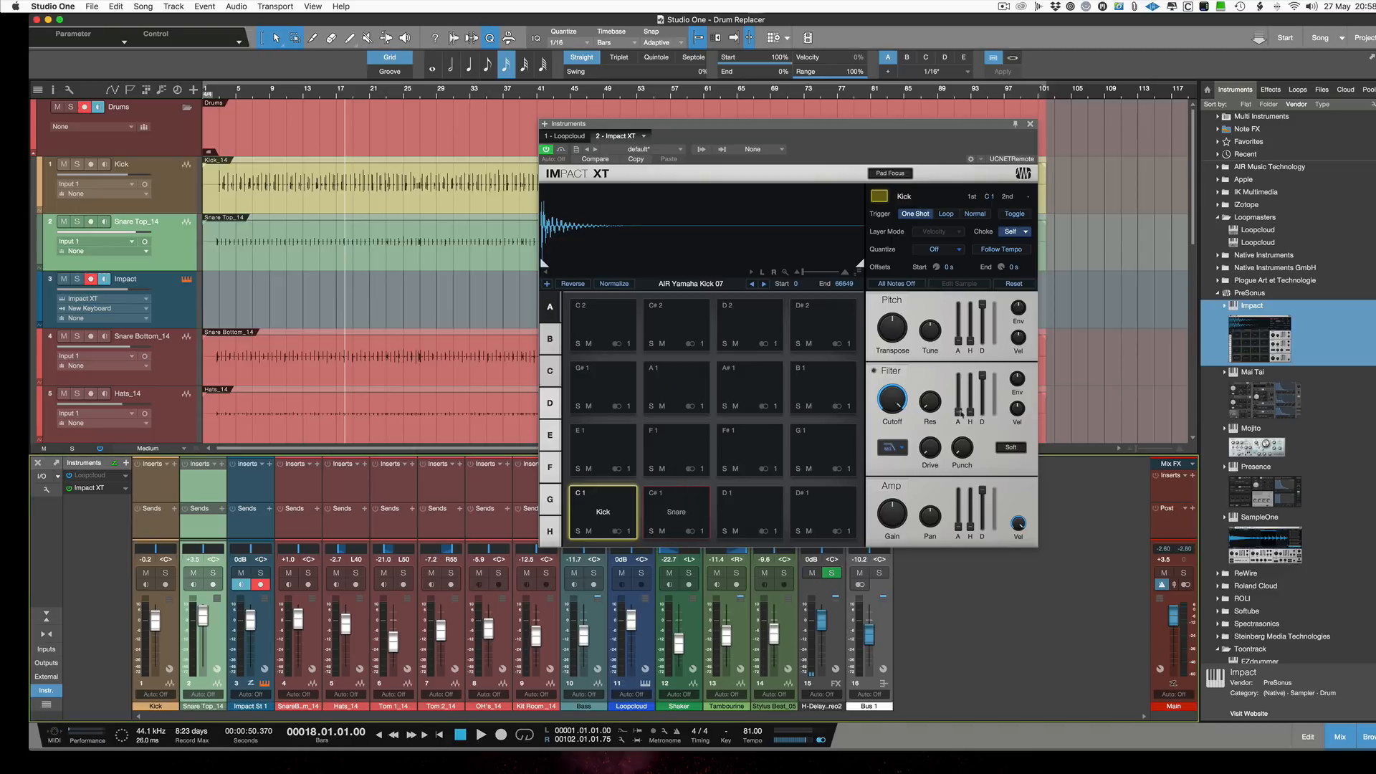
{"action": "left_click", "coordinate": [1029, 124]}
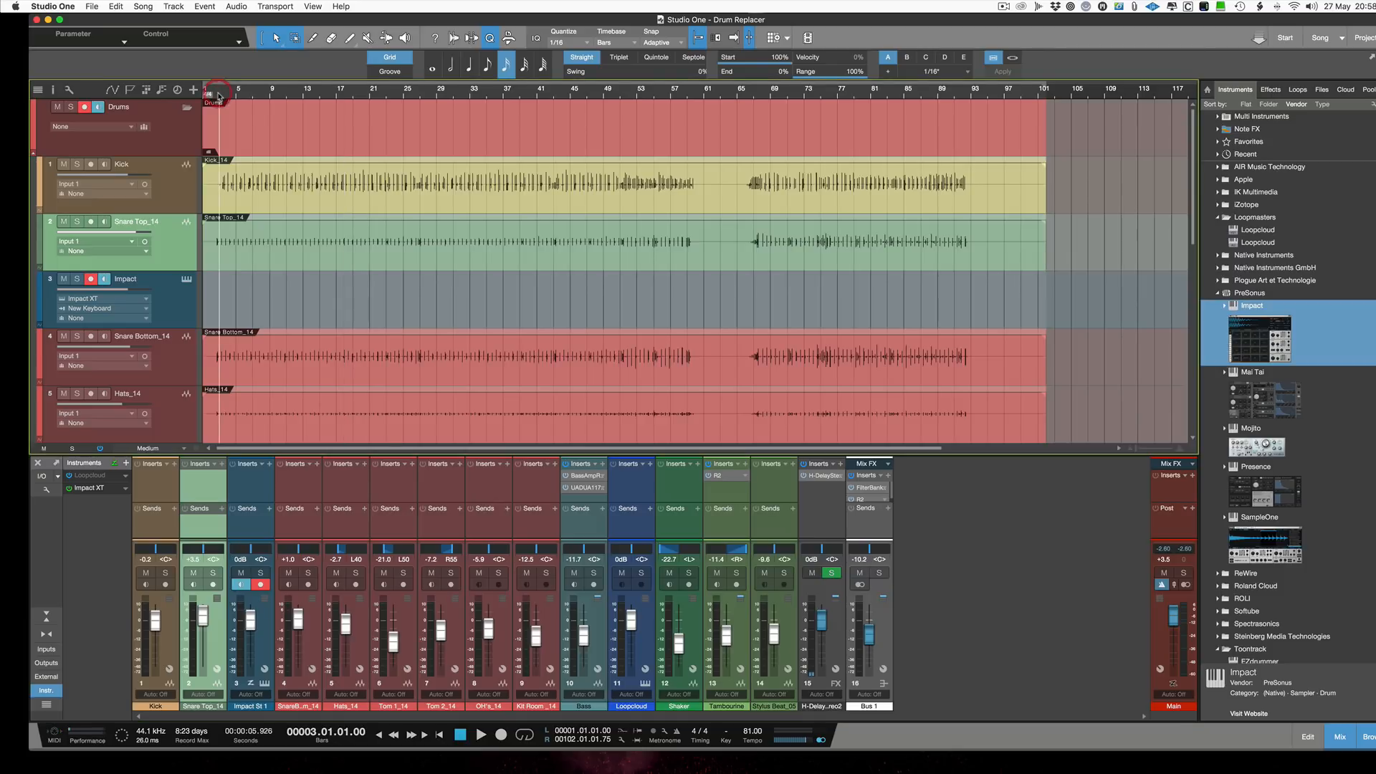
- Return the playhead near bar 1 and play the song with the Bass channel muted
{"action": "left_click", "coordinate": [480, 734]}
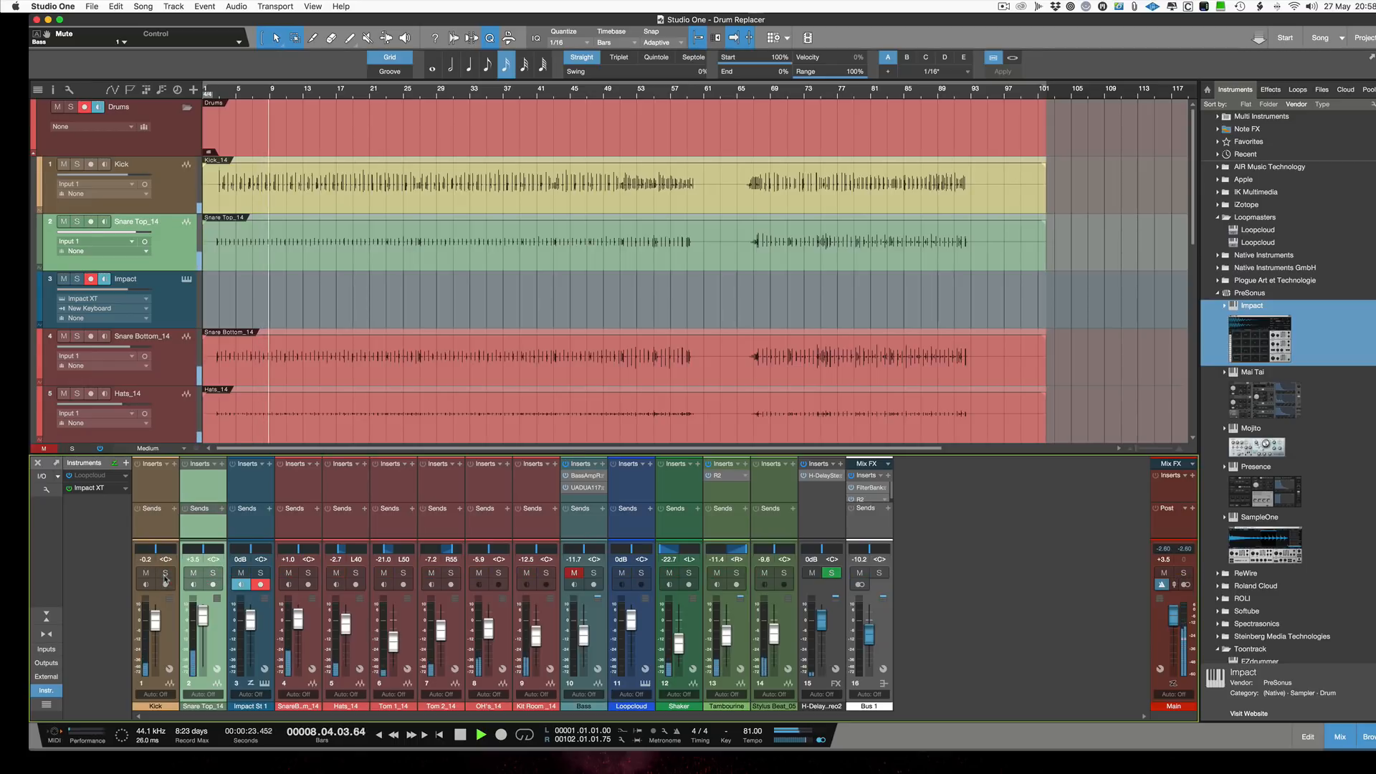
{"action": "left_click", "coordinate": [480, 735]}
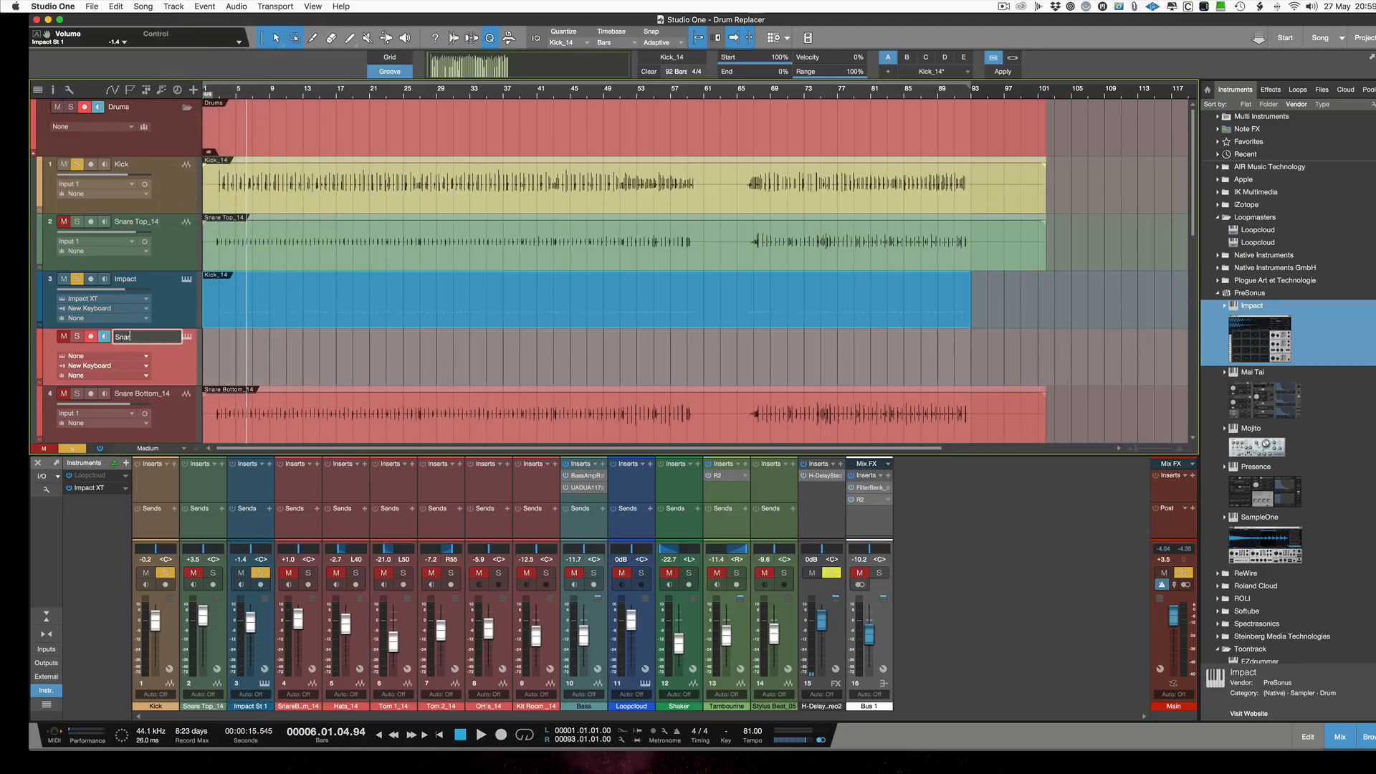
- Name the new Impact XT instrument track 'Snare New'
{"action": "type", "text": "Snare New"}
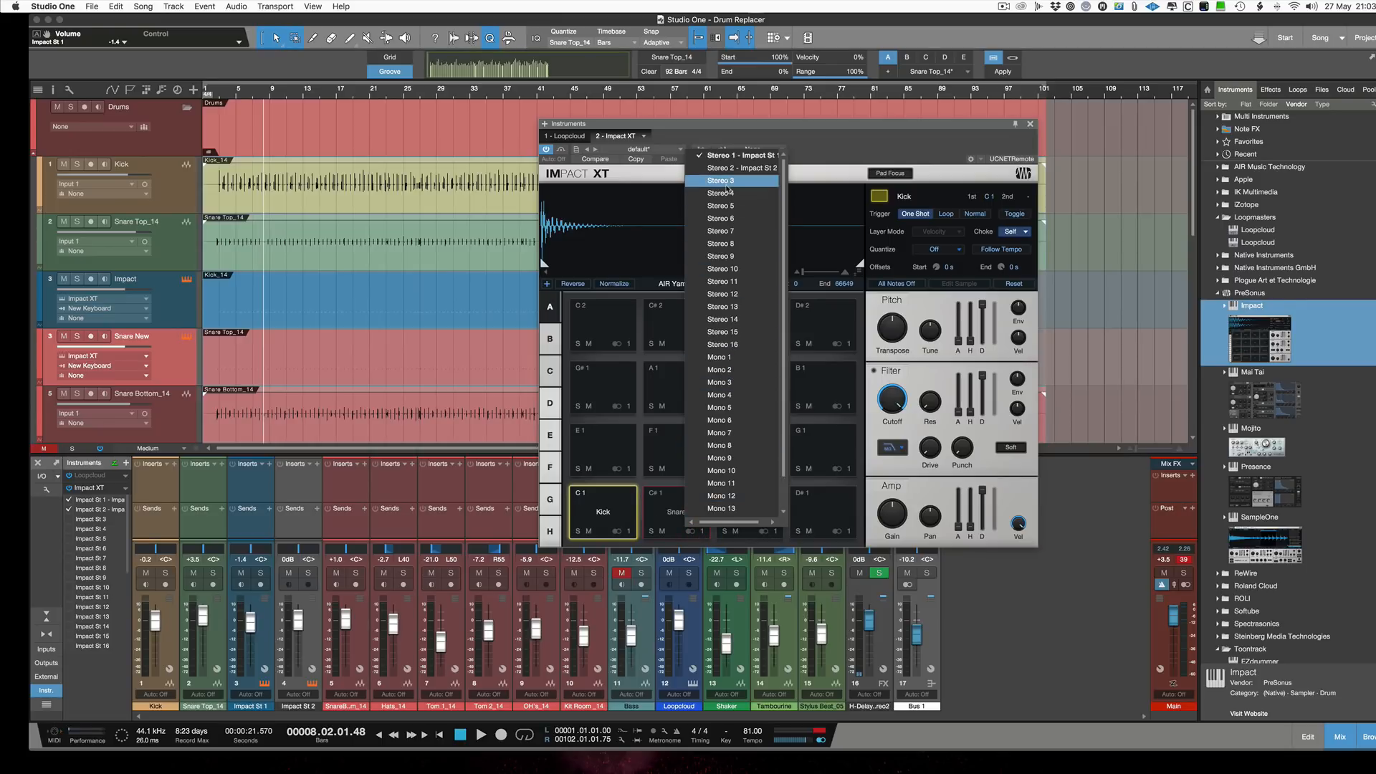
- Route the Snare pad in Impact XT to the Stereo 2 output
{"action": "left_click", "coordinate": [723, 180]}
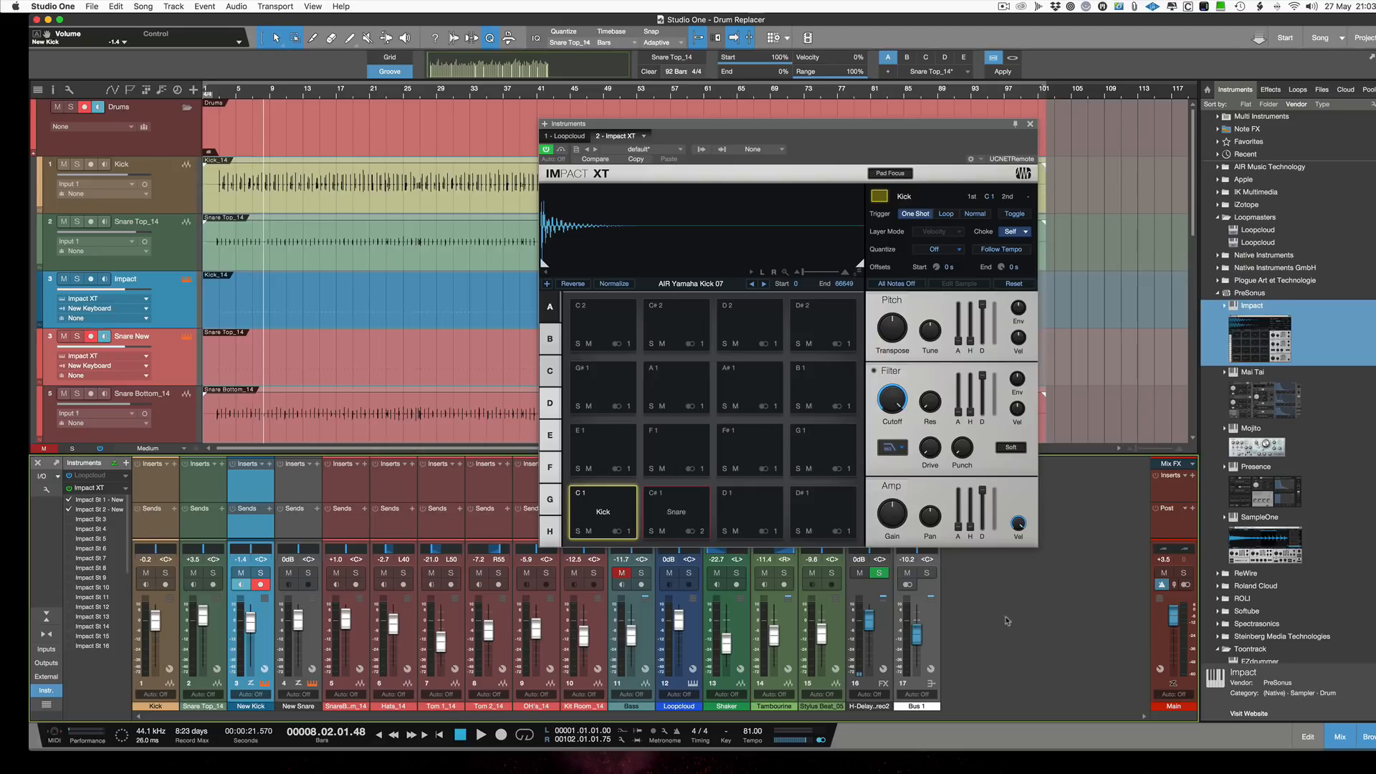
- Add R4 from the Effects browser to New Snare's inserts, then close R4 and Impact XT
{"action": "left_click", "coordinate": [1269, 89]}
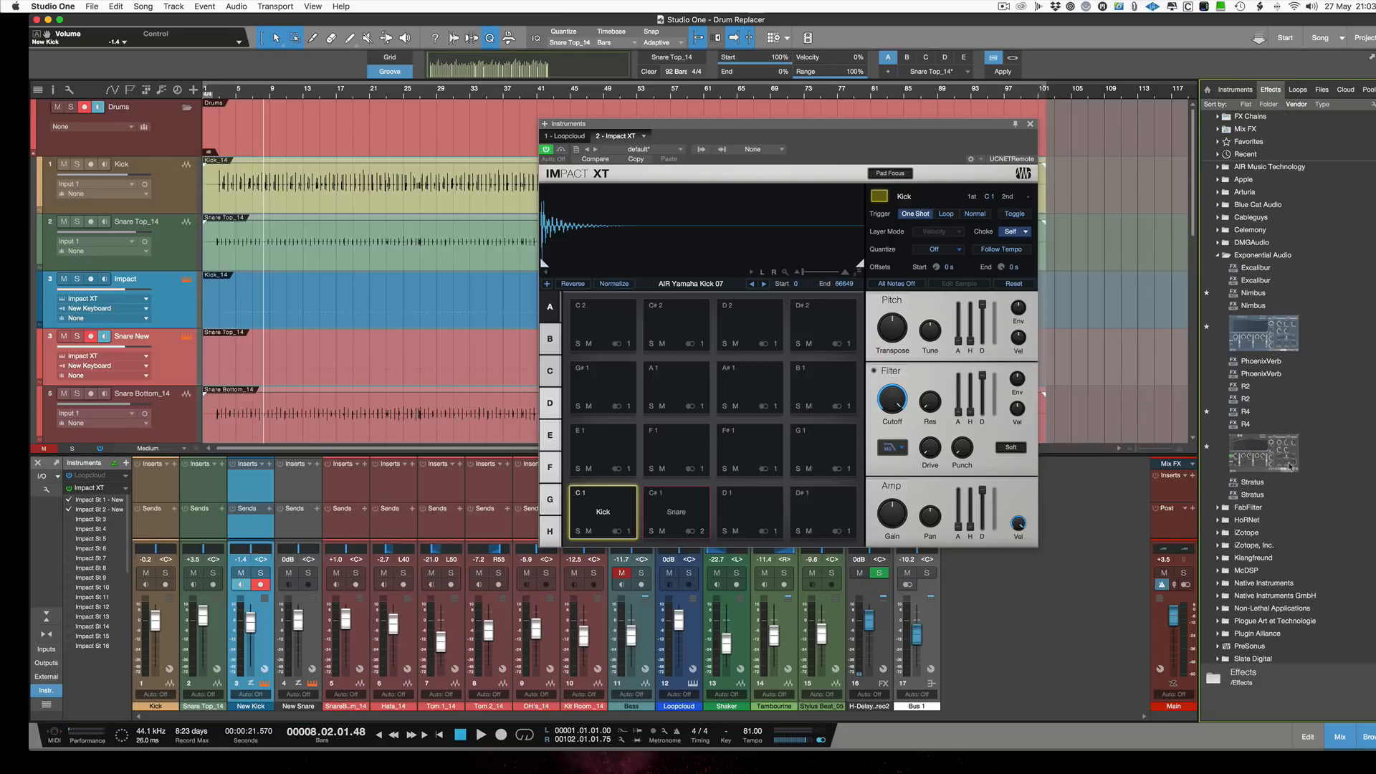
{"action": "left_click", "coordinate": [676, 512]}
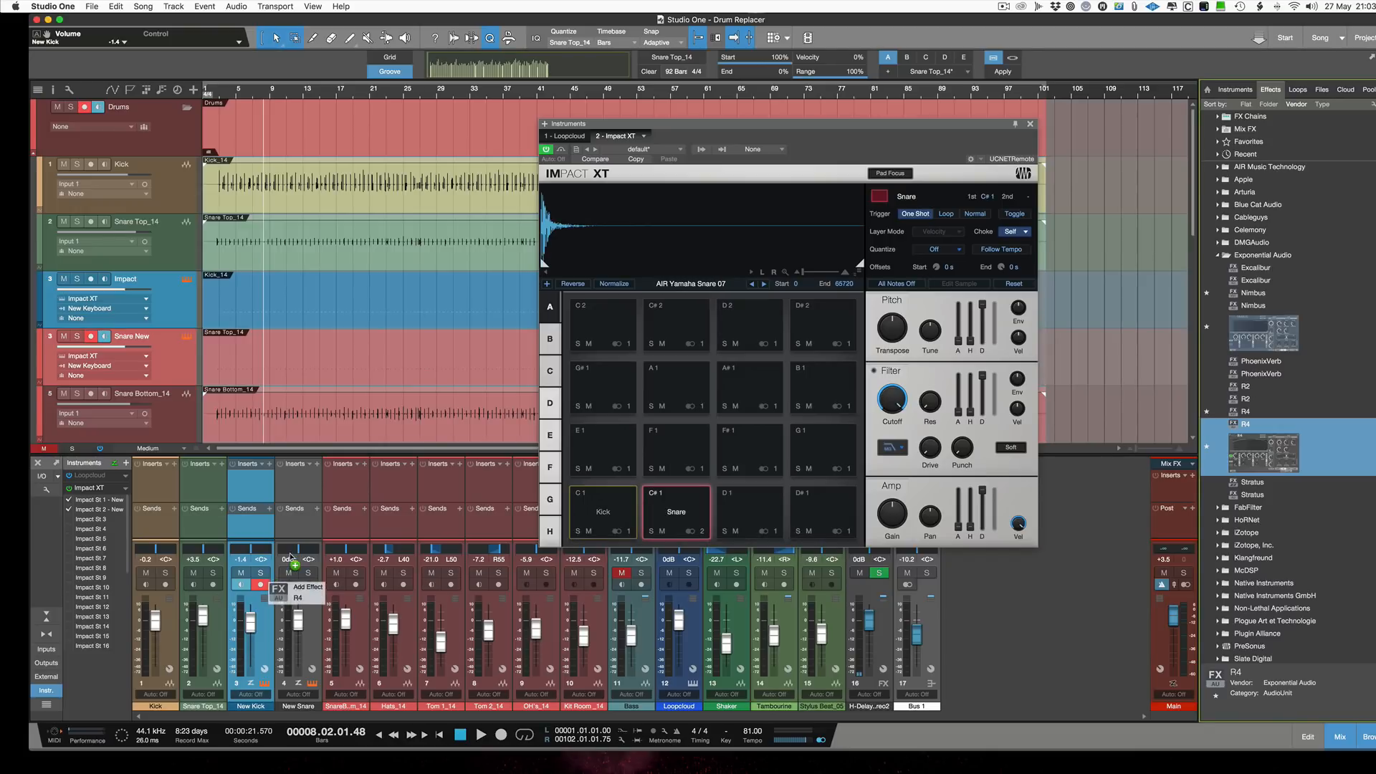
{"action": "left_click", "coordinate": [294, 586]}
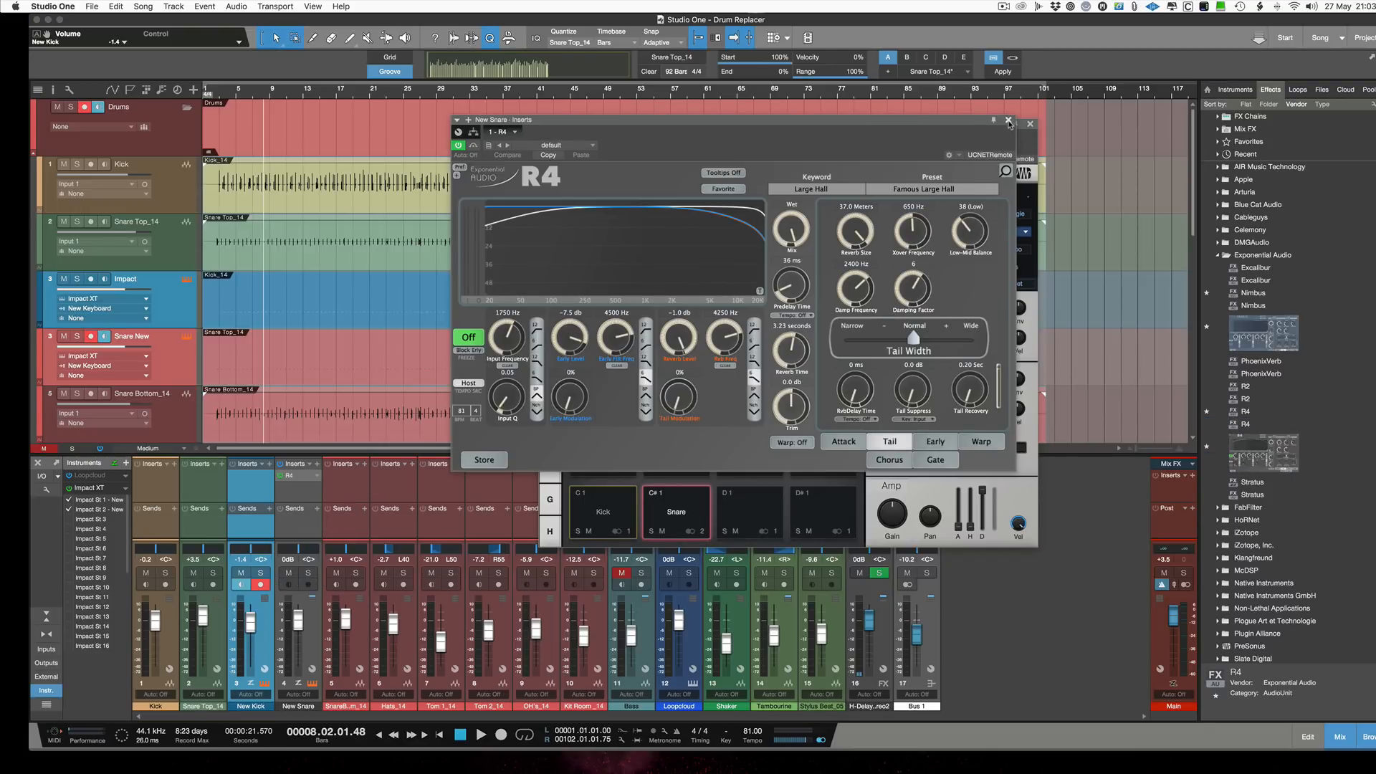
{"action": "left_click", "coordinate": [456, 735]}
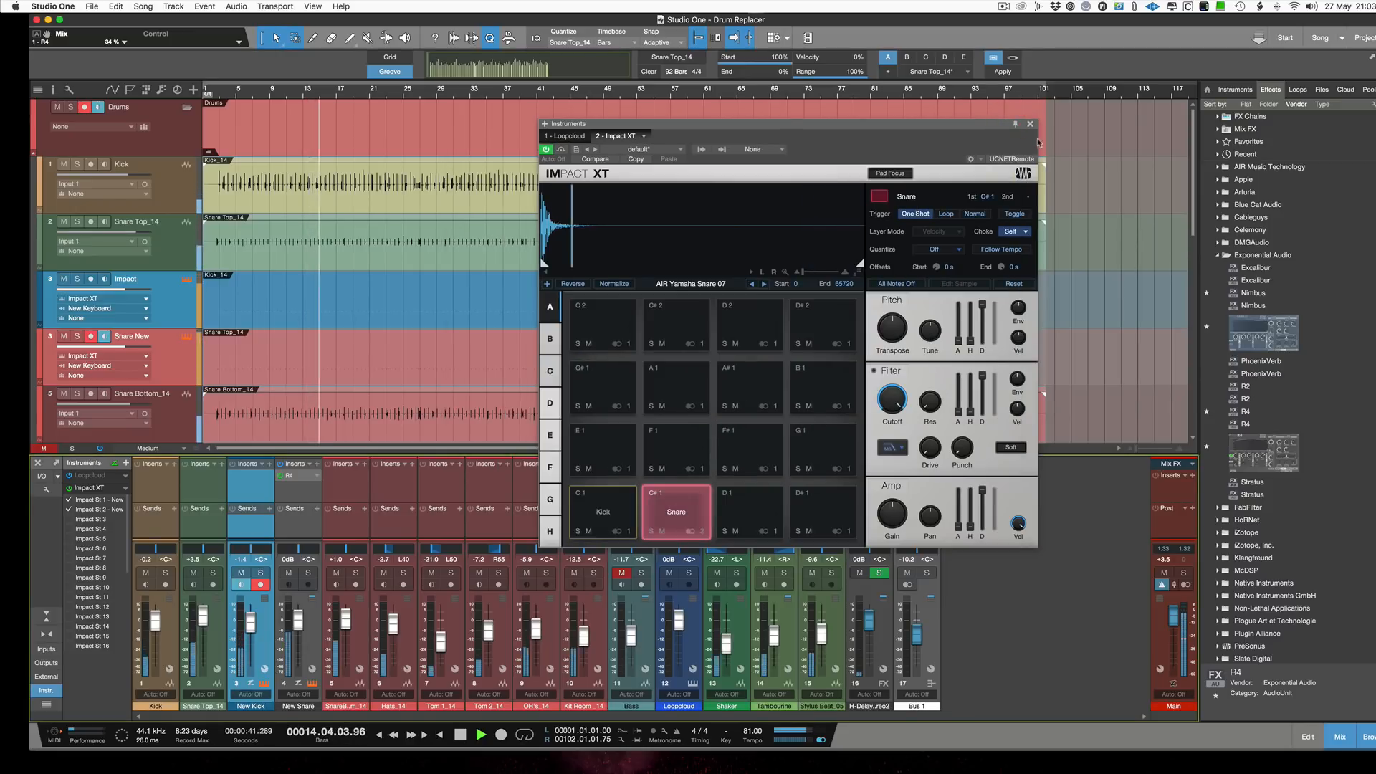
{"action": "left_click", "coordinate": [1030, 124]}
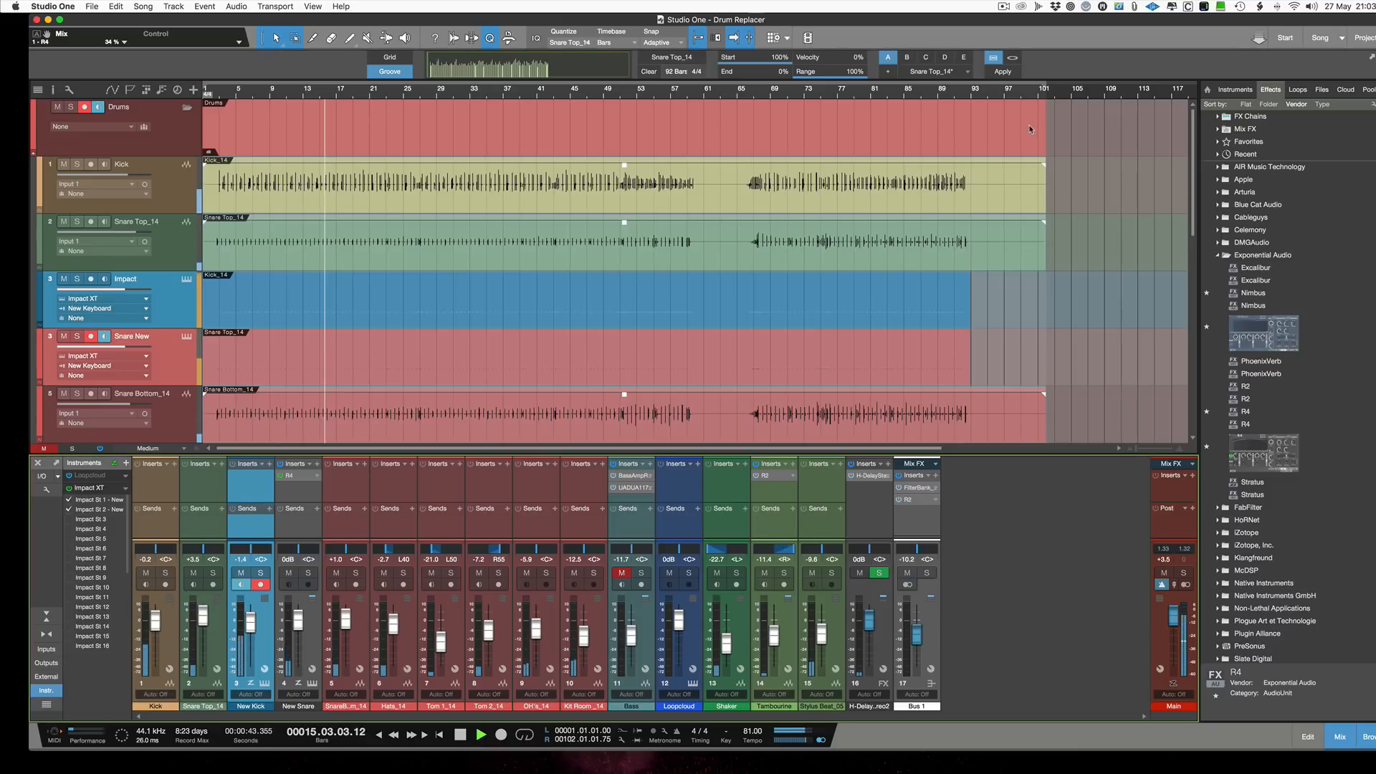